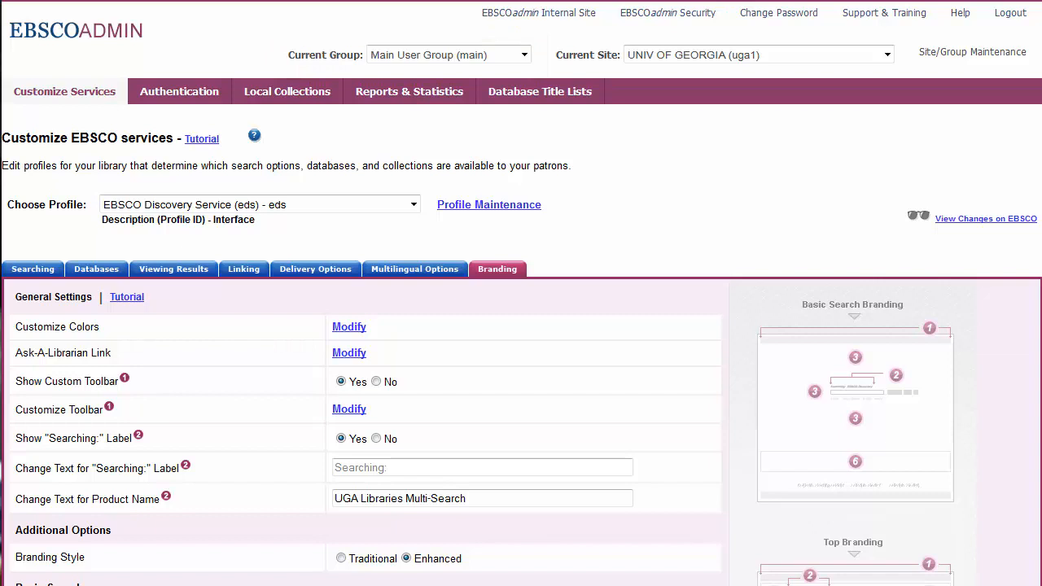
Step: Change Color 1's primary colour to the lighter red CD5D58 and start choosing Color 2
left_click(498, 269)
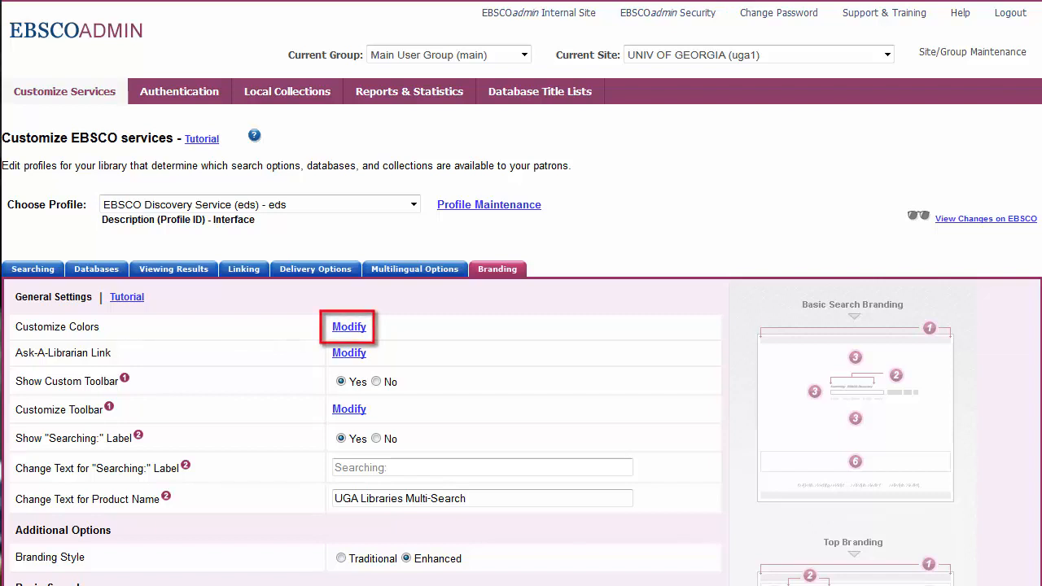
left_click(349, 326)
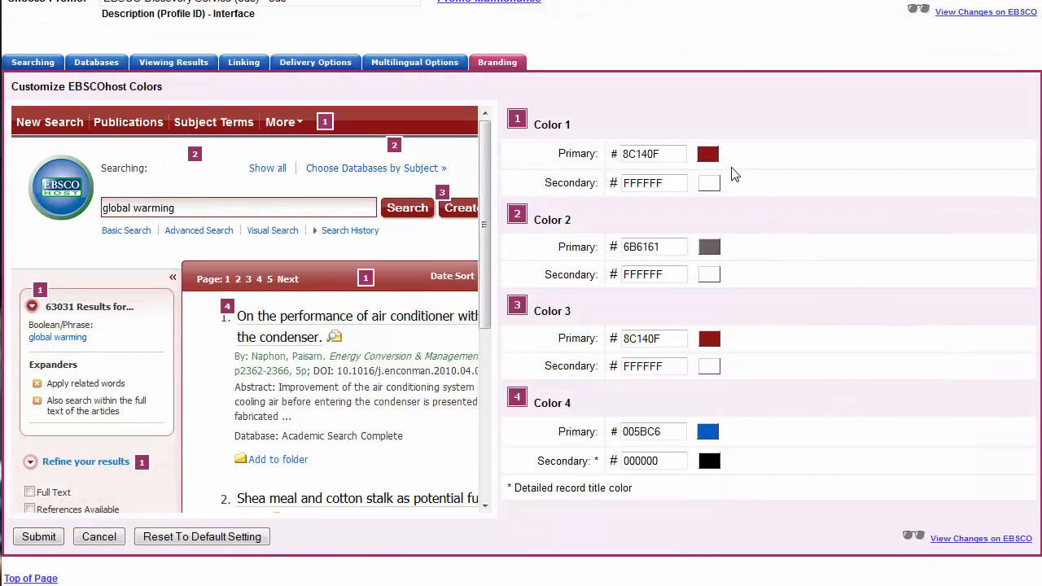
left_click(706, 153)
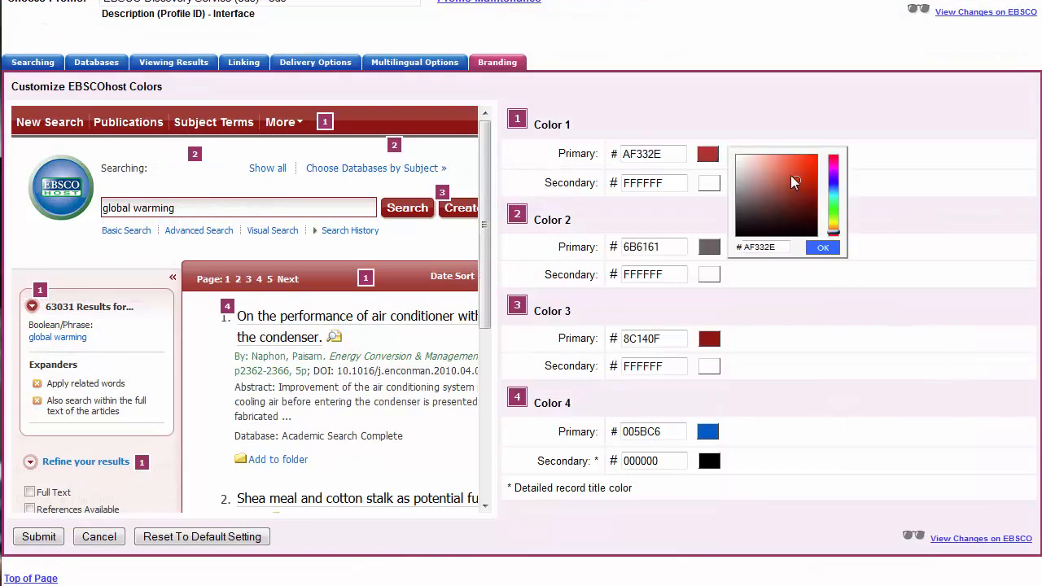
left_click(822, 247)
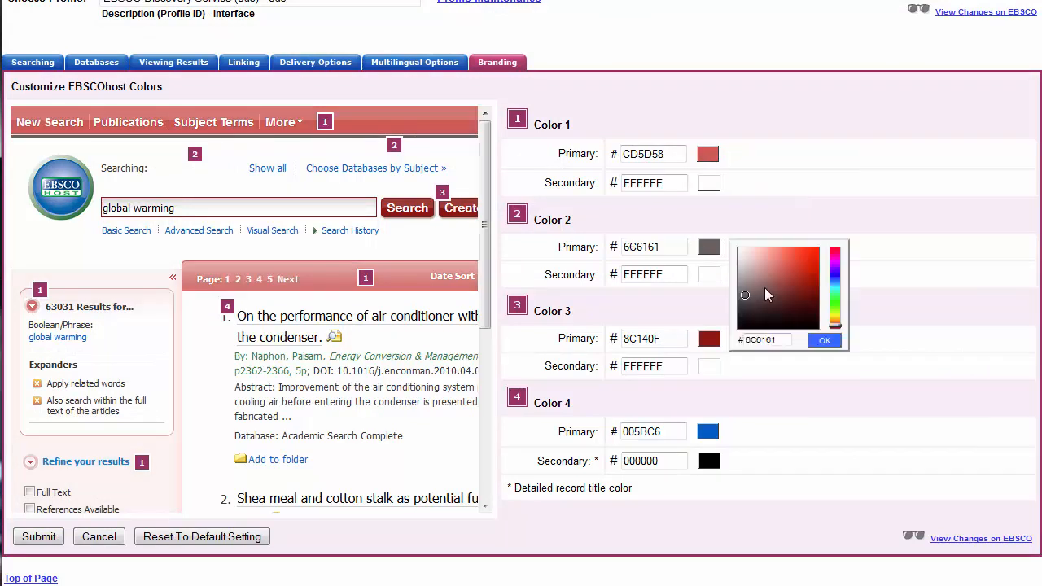
left_click(823, 340)
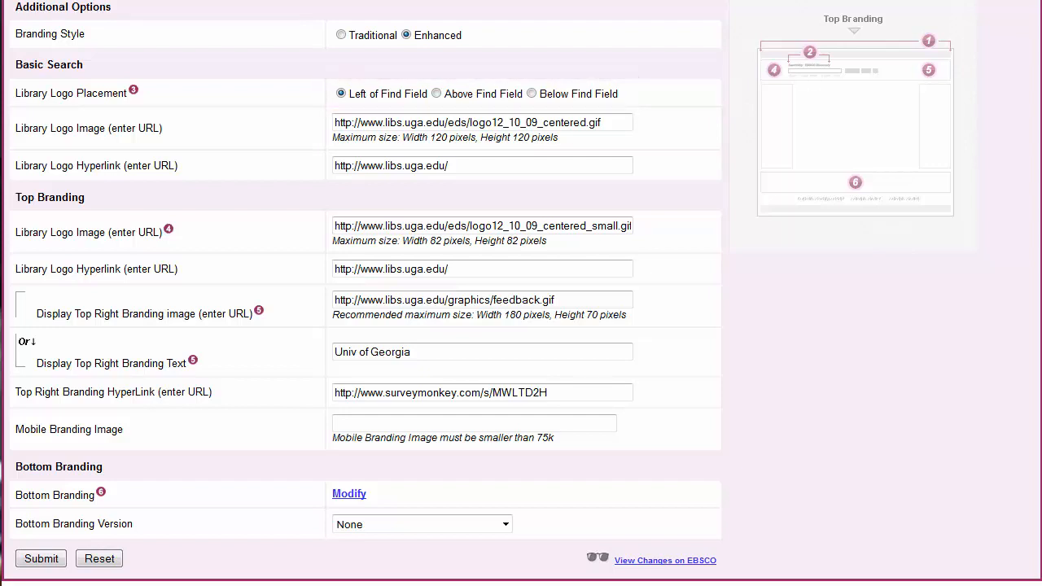
Step: Return to the Branding settings showing logo URLs, Univ of Georgia top branding and bottom version None
left_click(480, 127)
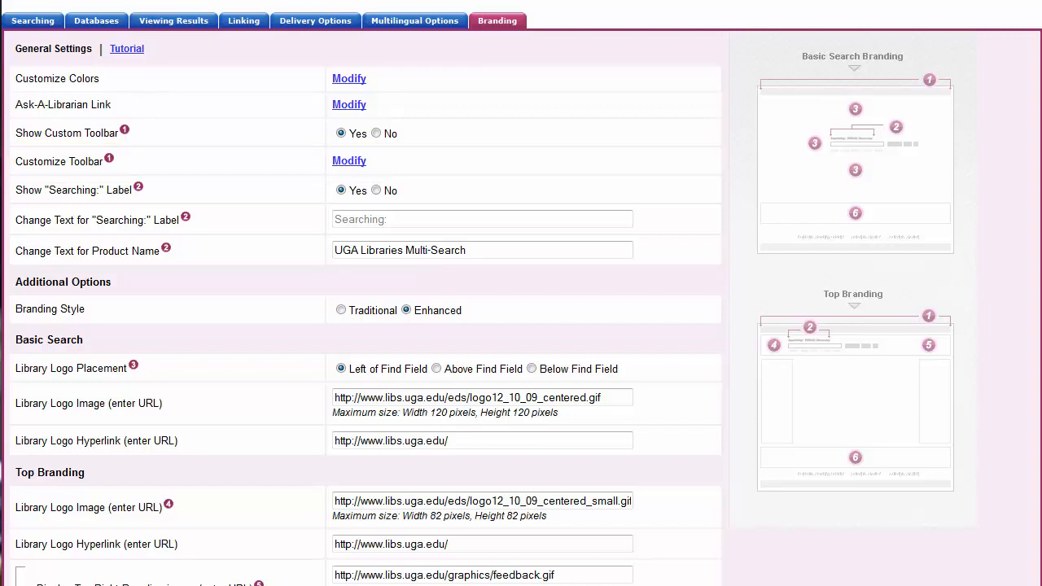
left_click(348, 161)
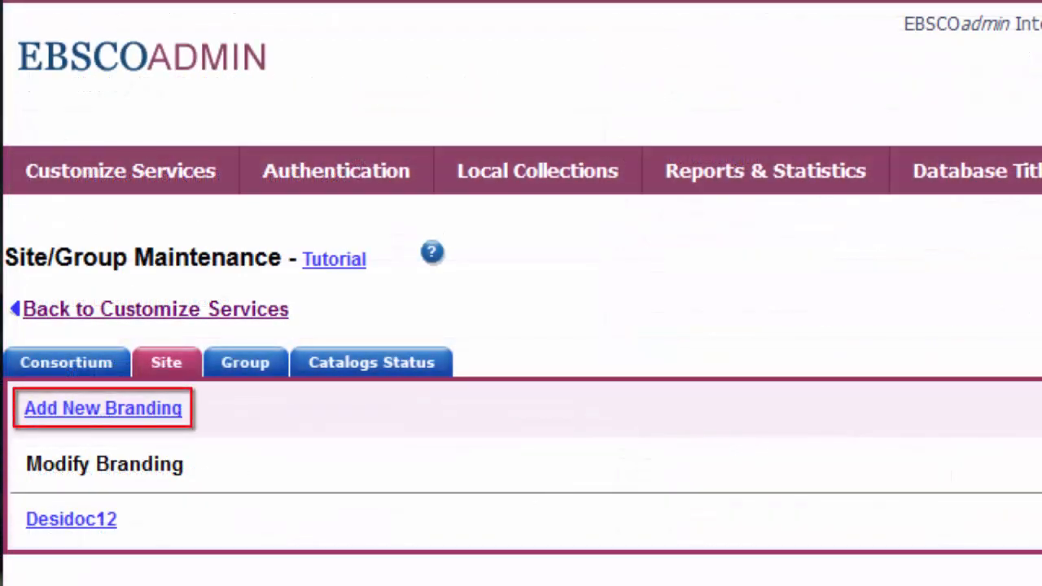
Step: Begin a new branding version from the Site tab of Site/Group Maintenance
left_click(104, 407)
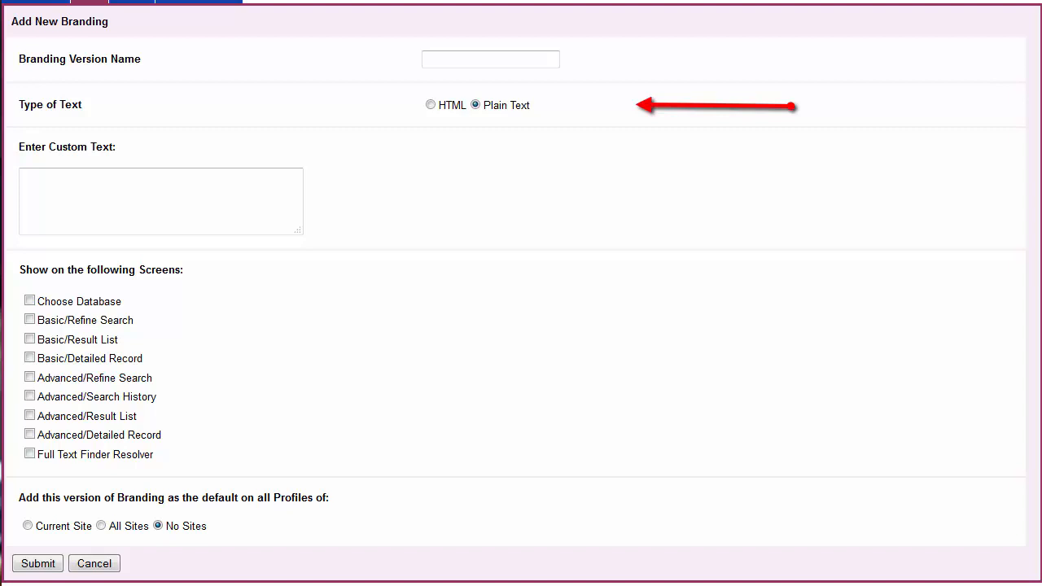
left_click(159, 201)
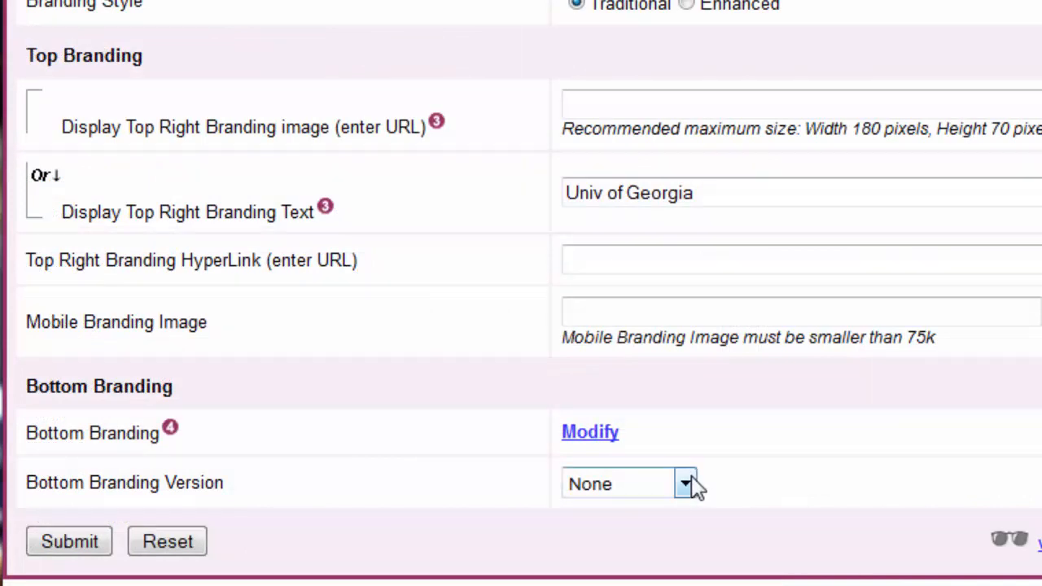
Step: Review the available Bottom Branding versions, currently set to None
left_click(628, 483)
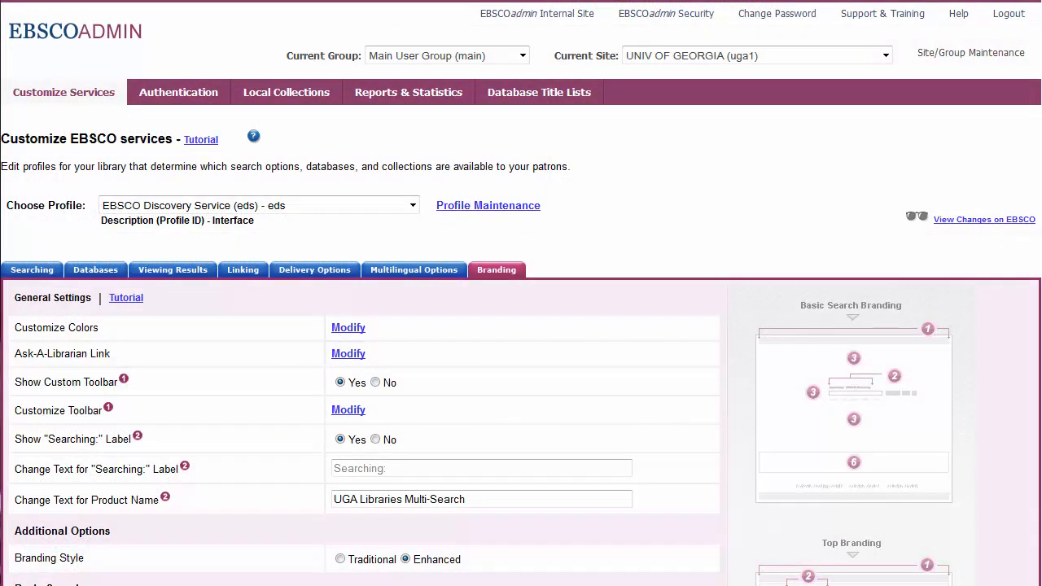
Step: Bring up the Traditional and Enhanced Branding help article
left_click(957, 13)
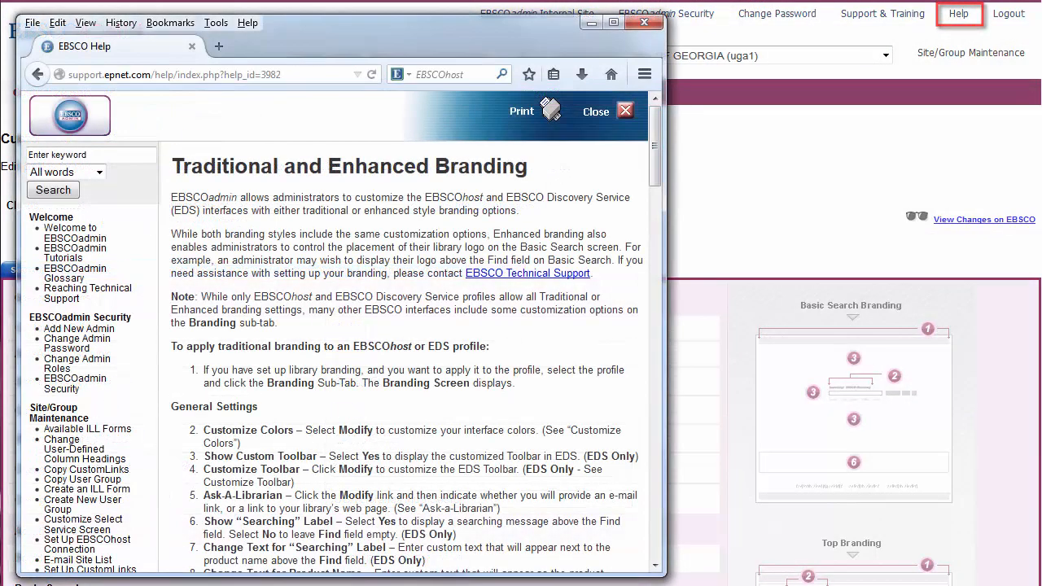